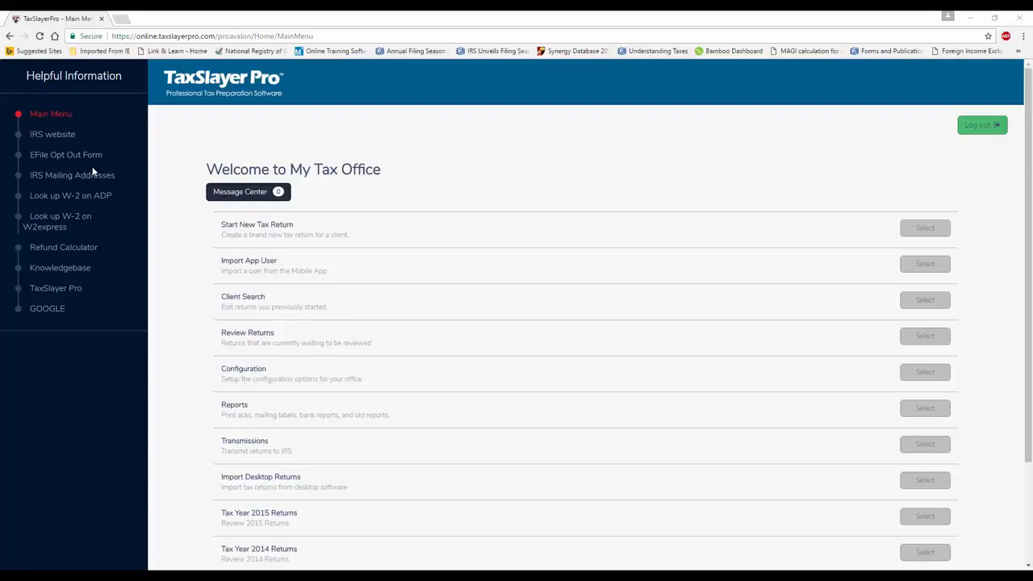
pyautogui.moveTo(72, 175)
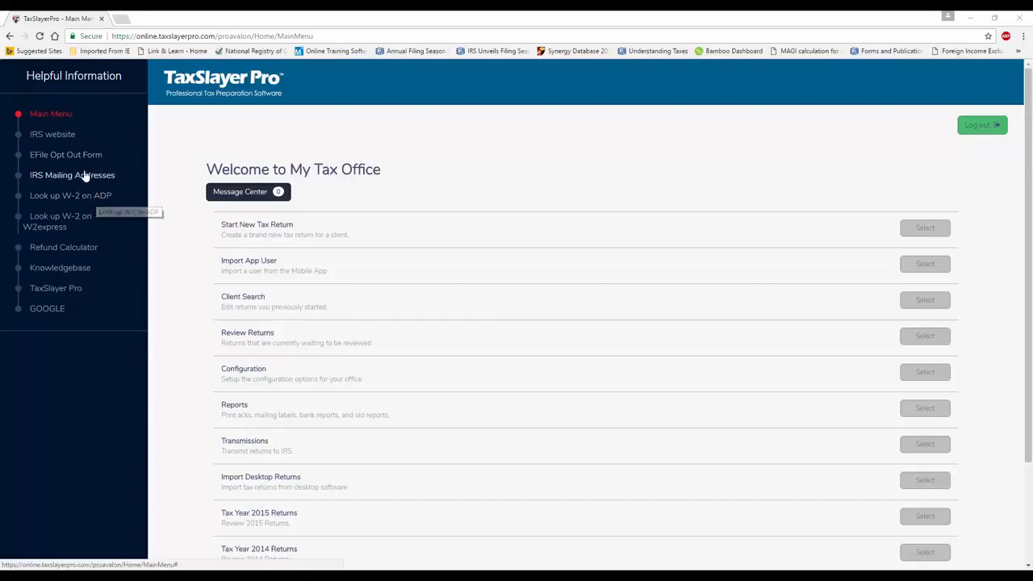
pyautogui.moveTo(66, 154)
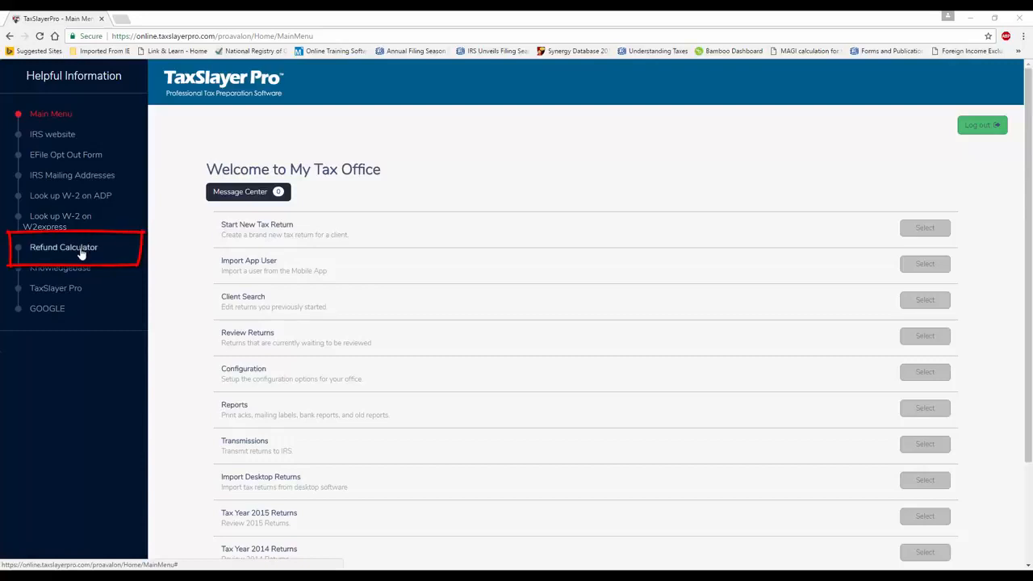
# Open the refund calculator, then close its window.
pyautogui.click(63, 247)
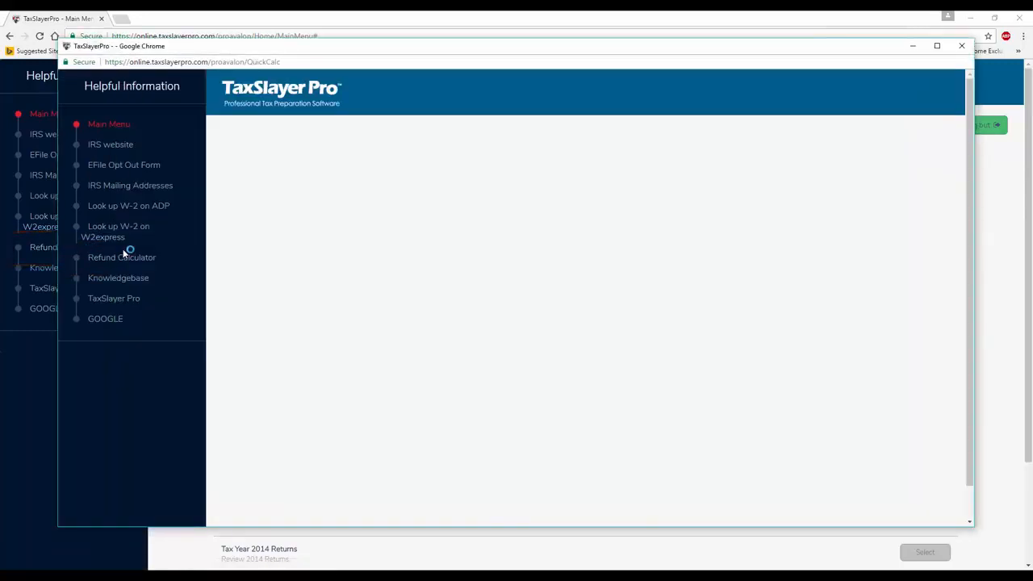
pyautogui.click(122, 256)
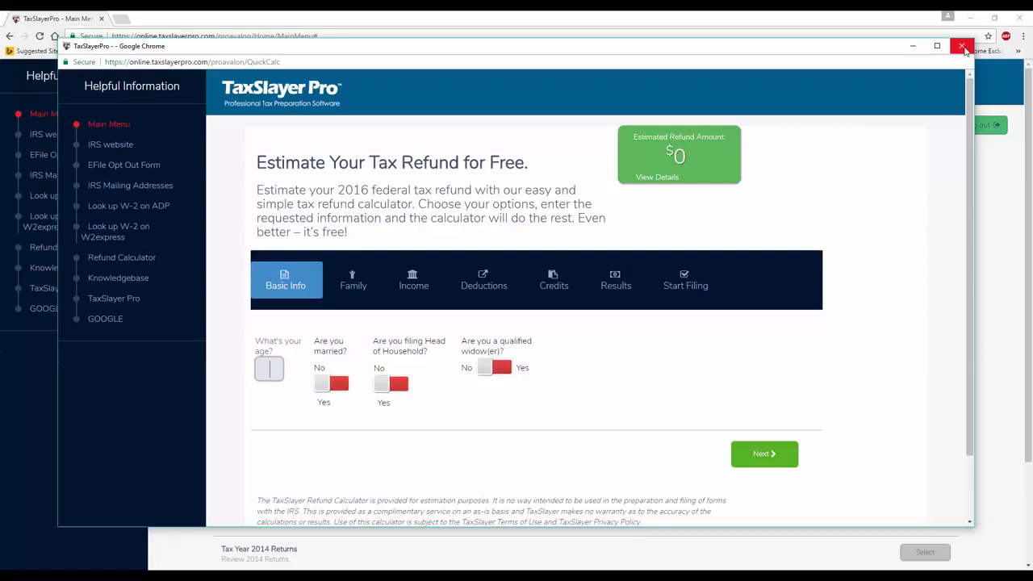
pyautogui.click(962, 46)
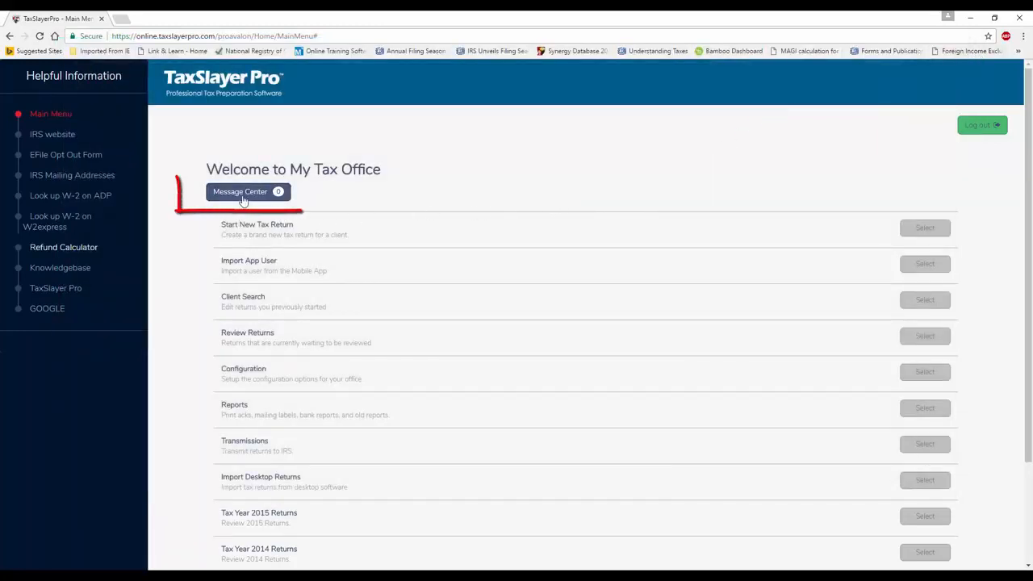
pyautogui.moveTo(239, 192)
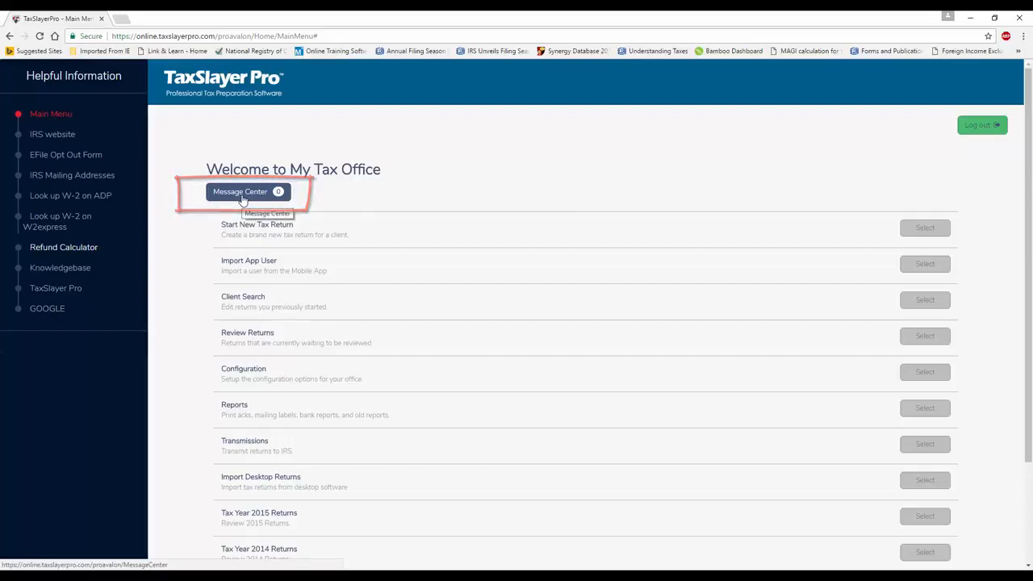
# Open the Message Center, start a new message, then return to the main menu.
pyautogui.click(240, 191)
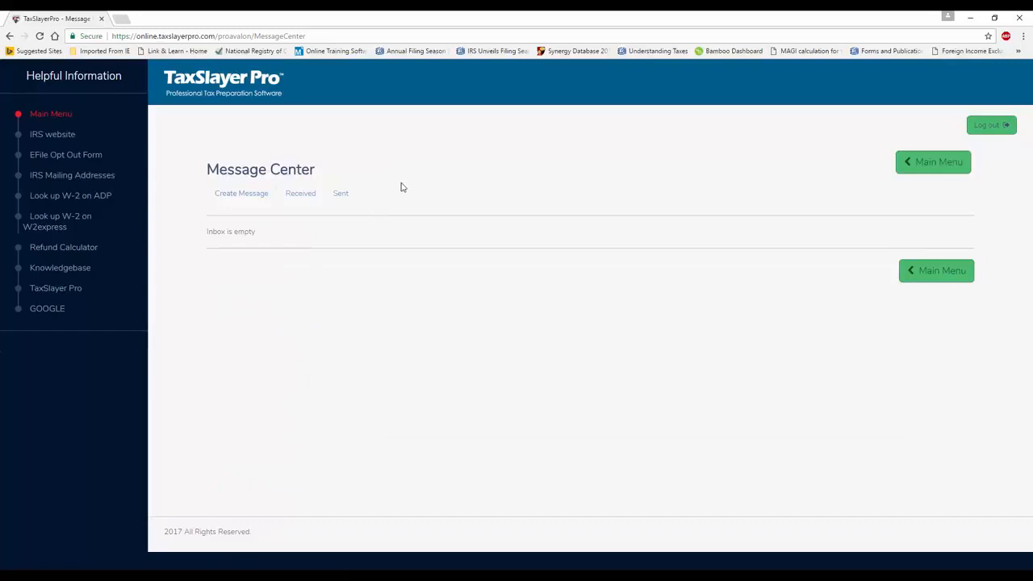
pyautogui.click(240, 193)
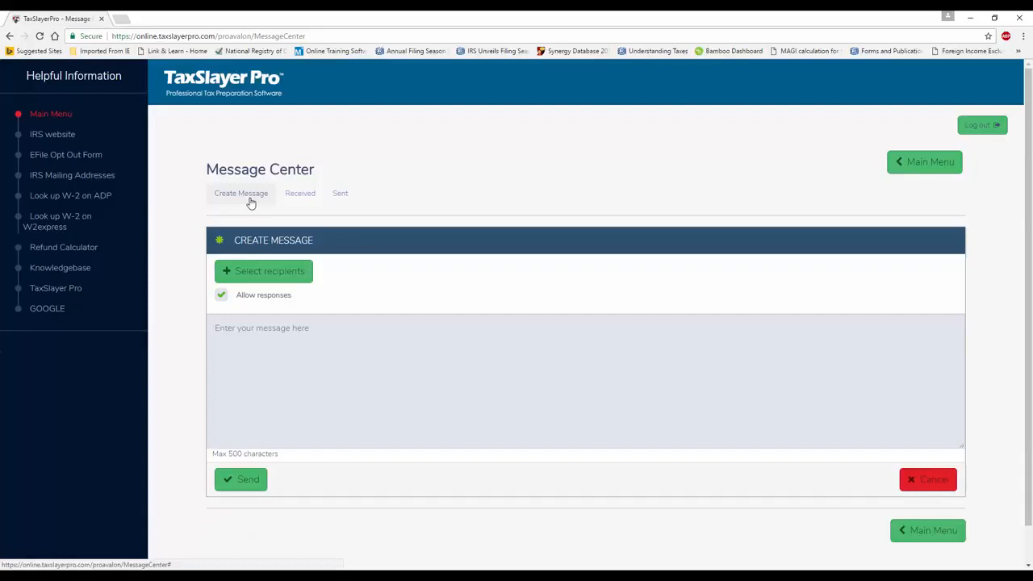
pyautogui.moveTo(831, 434)
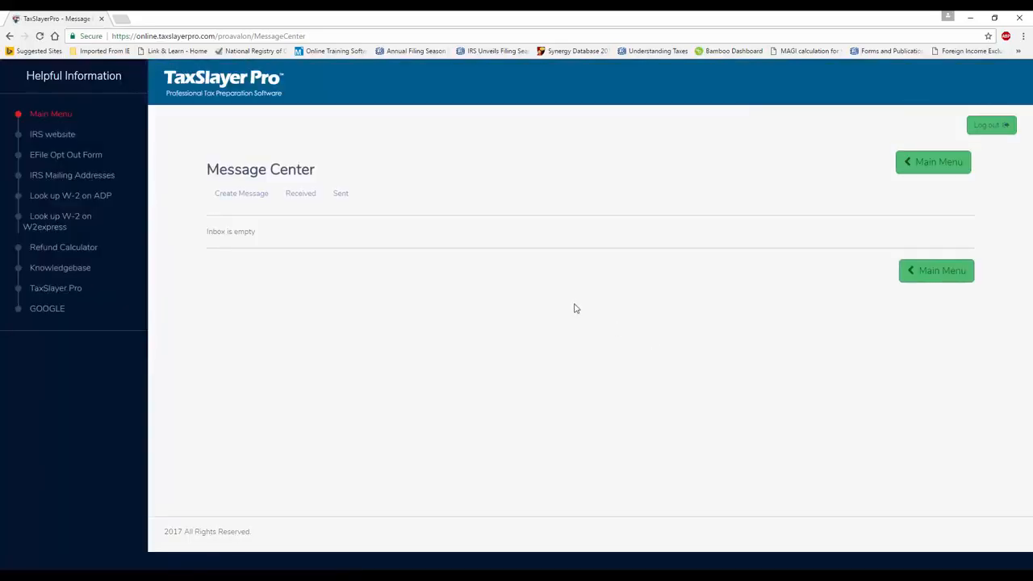
pyautogui.click(932, 161)
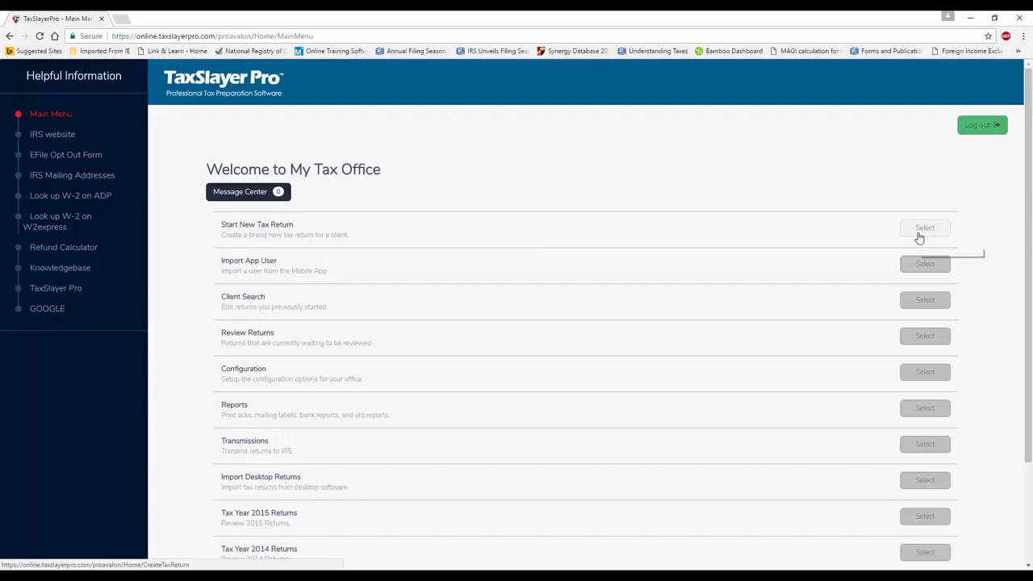
pyautogui.moveTo(924, 228)
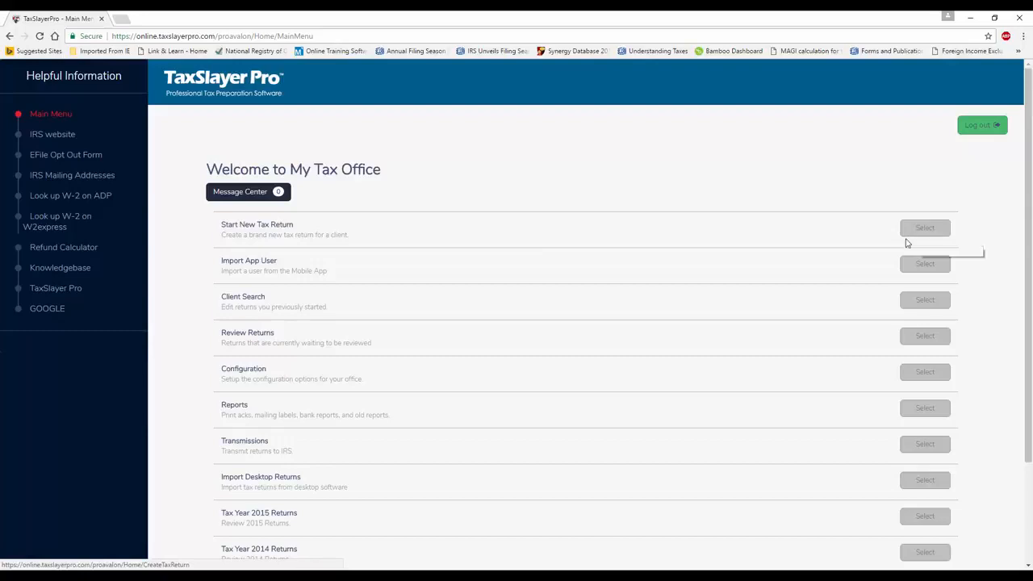
pyautogui.moveTo(839, 244)
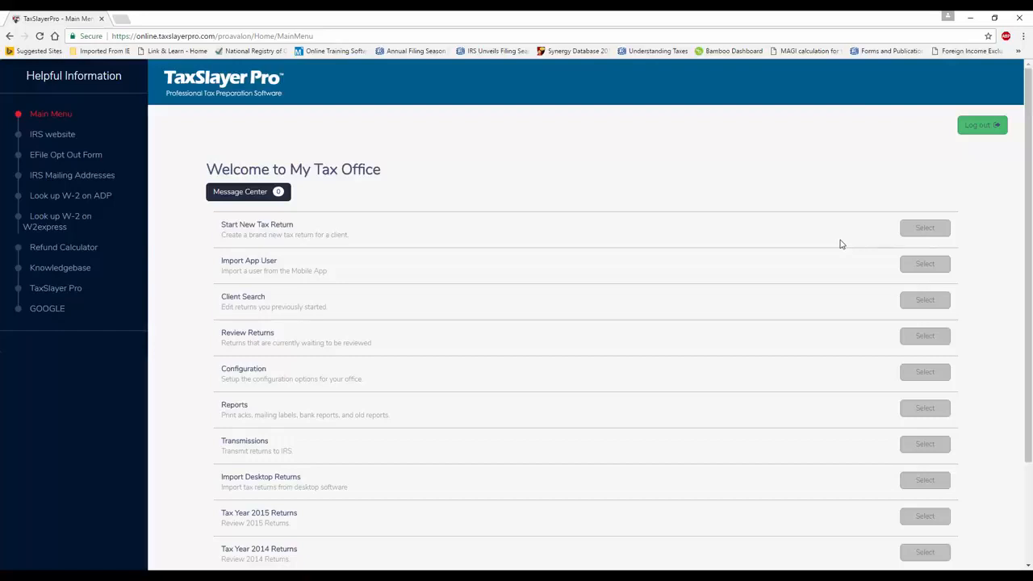
pyautogui.moveTo(813, 244)
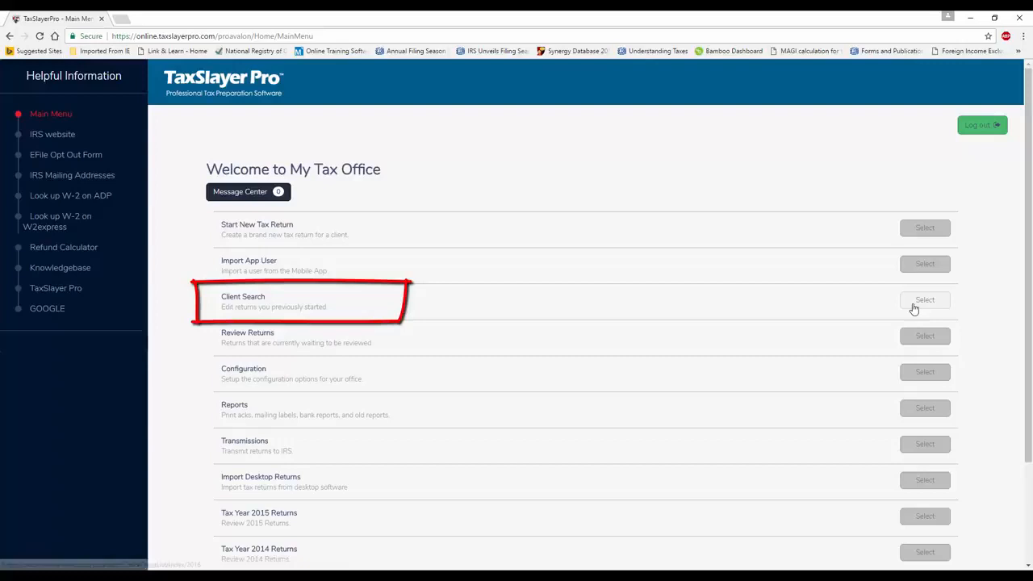
pyautogui.moveTo(924, 300)
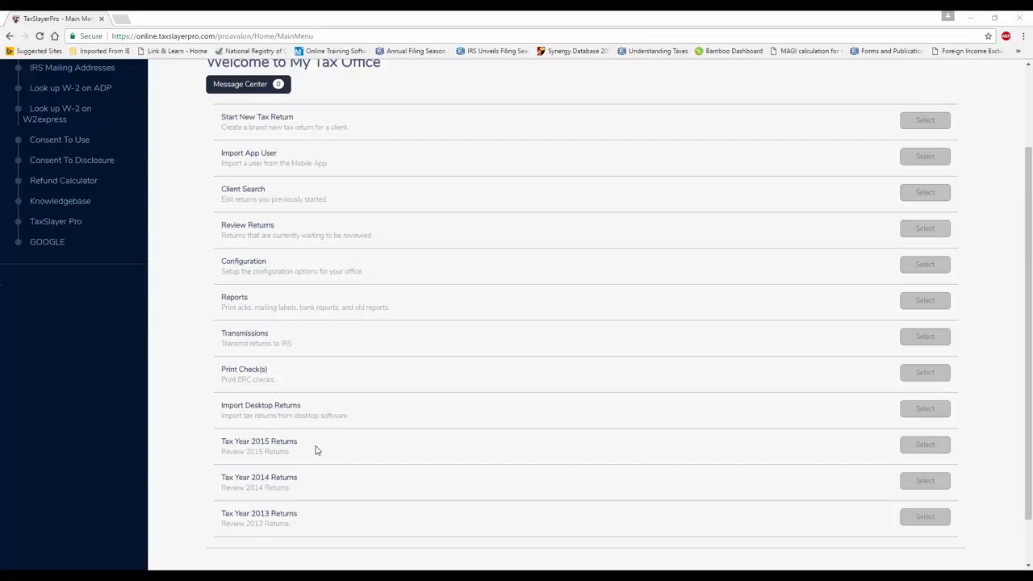
pyautogui.moveTo(308, 519)
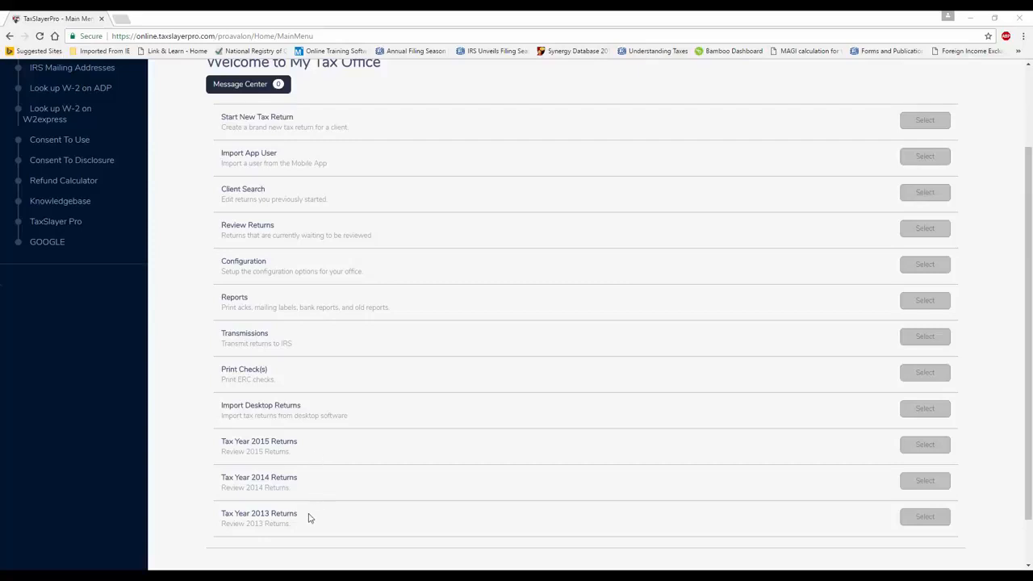
pyautogui.moveTo(362, 471)
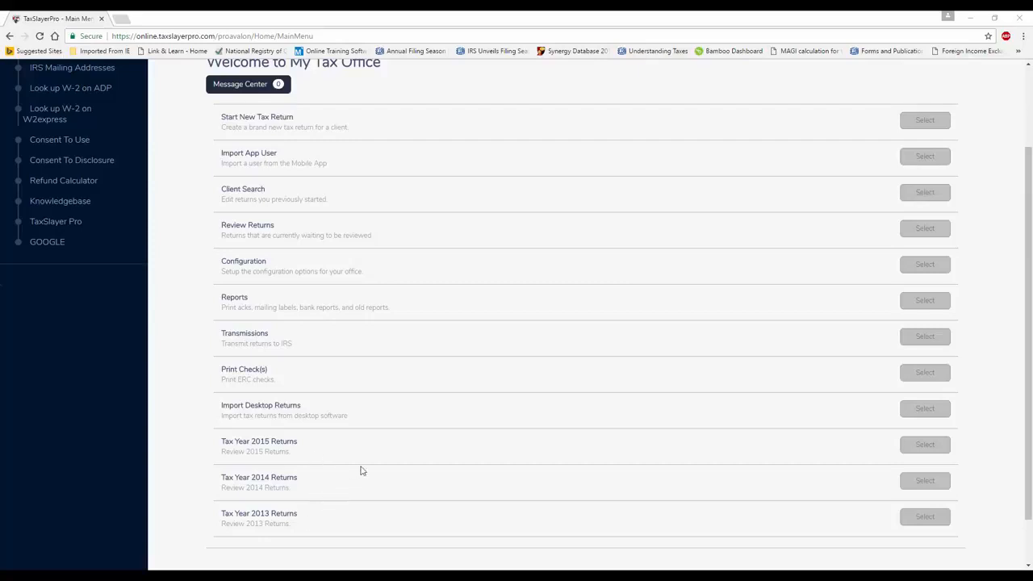
pyautogui.moveTo(420, 427)
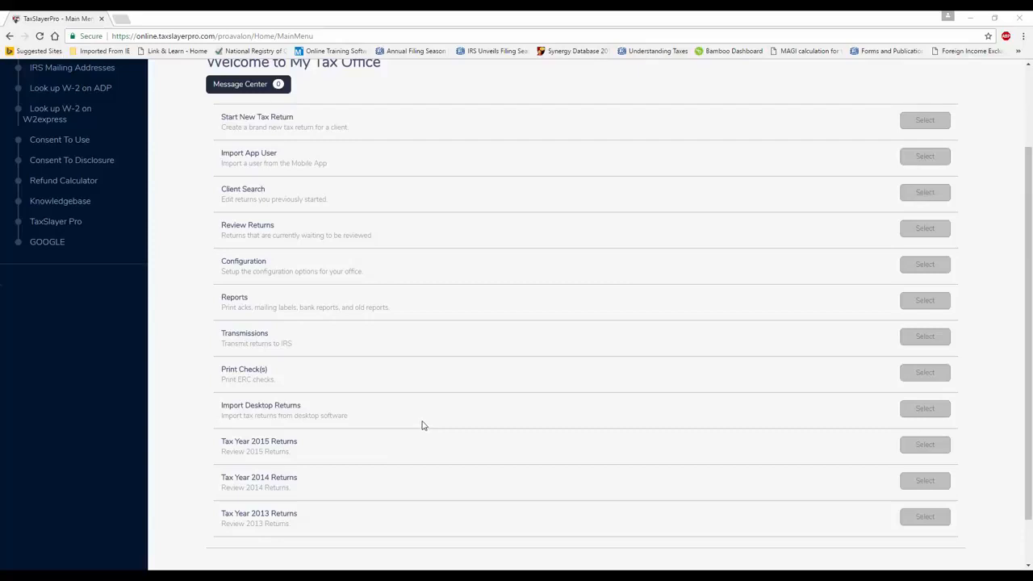
pyautogui.moveTo(425, 420)
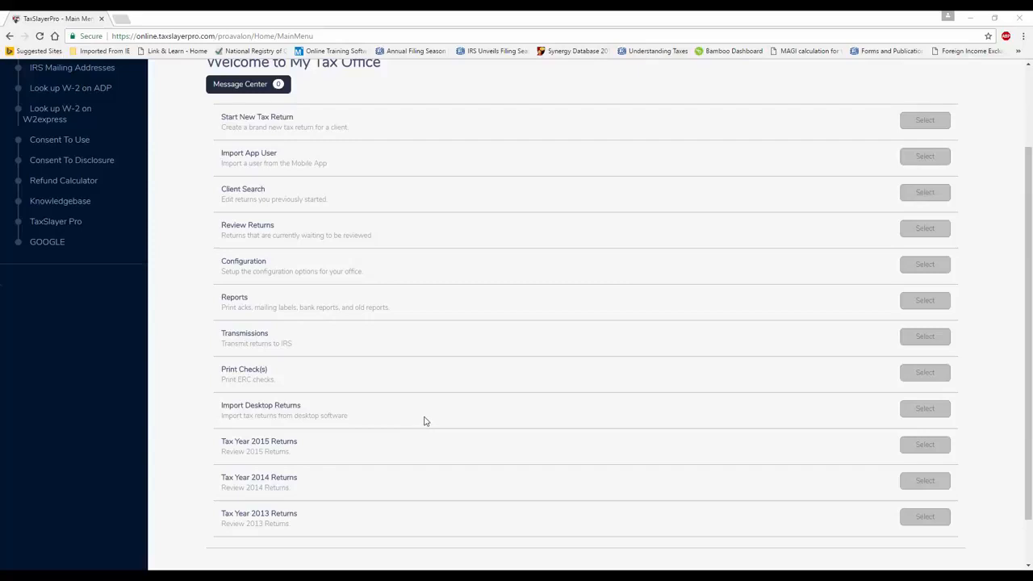
pyautogui.moveTo(429, 418)
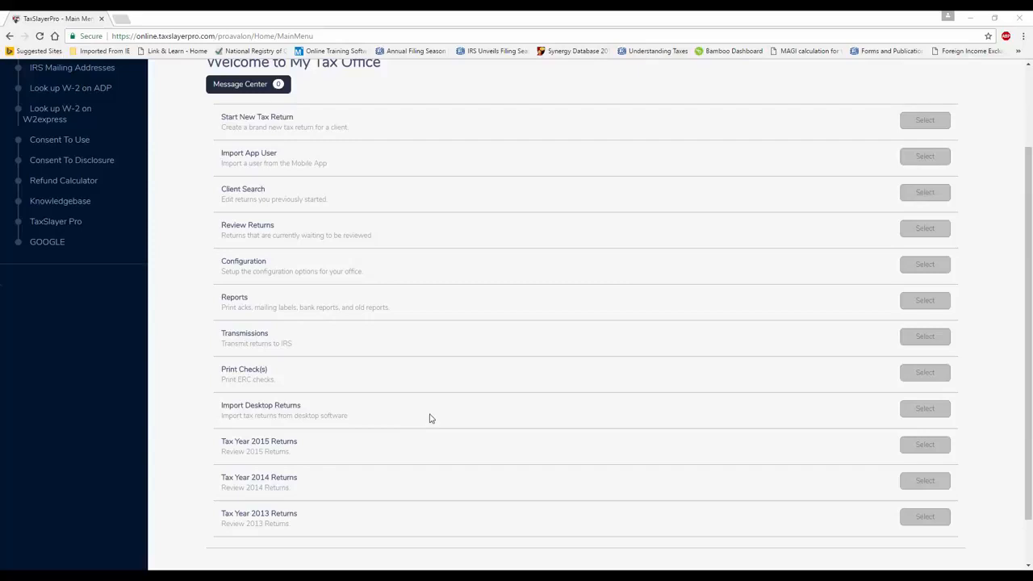
pyautogui.moveTo(1014, 369)
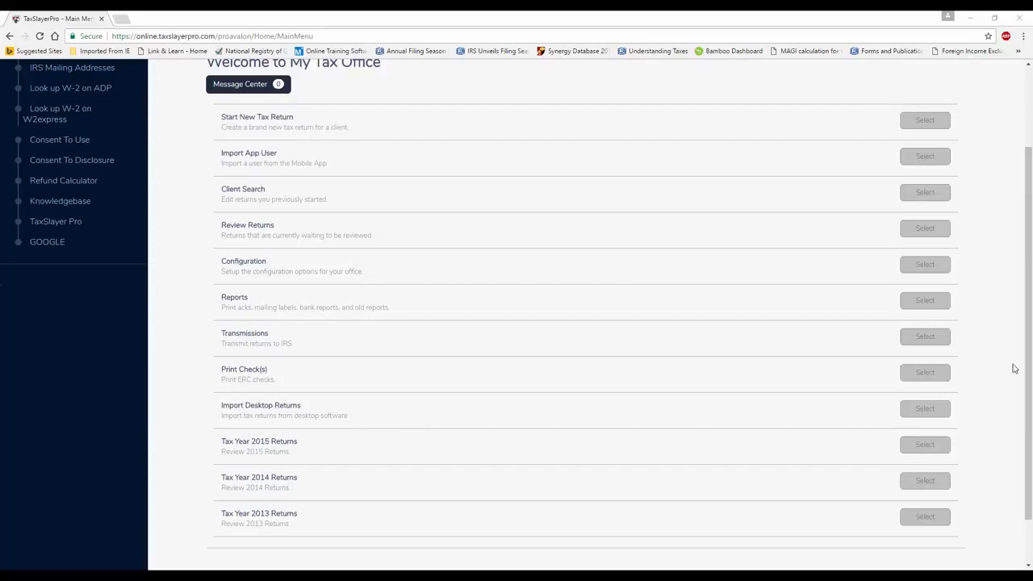